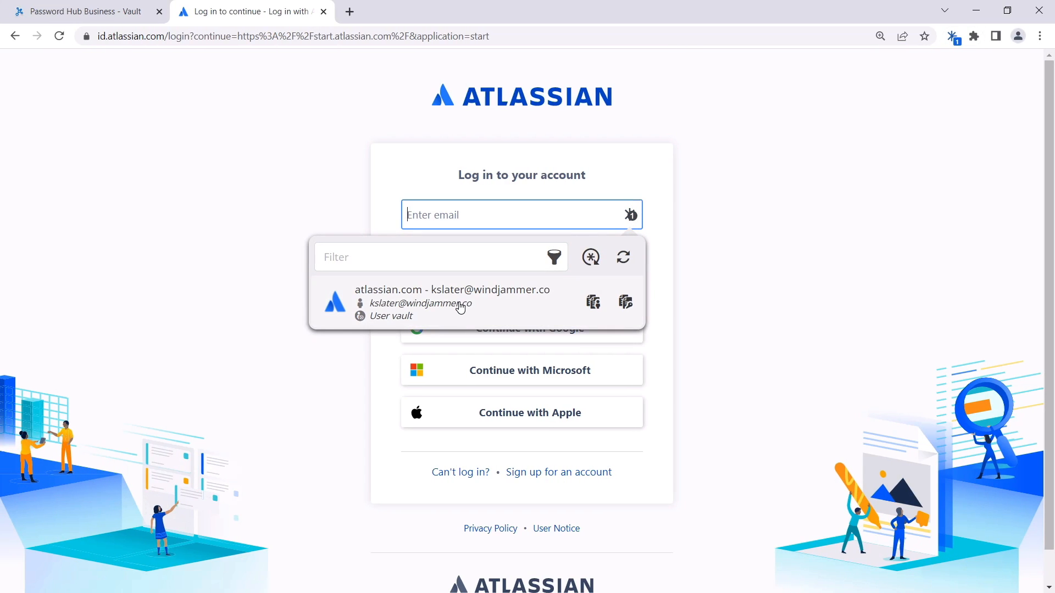
- Autofill the saved atlassian.com credentials into the login form and log in
{"action": "left_click", "coordinate": [451, 303]}
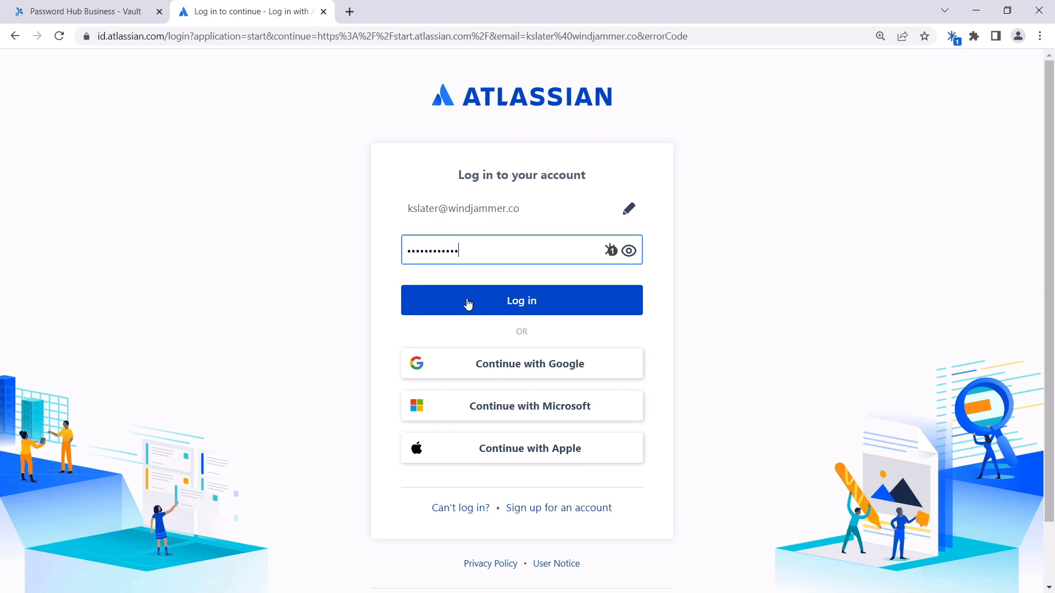
{"action": "left_click", "coordinate": [521, 300]}
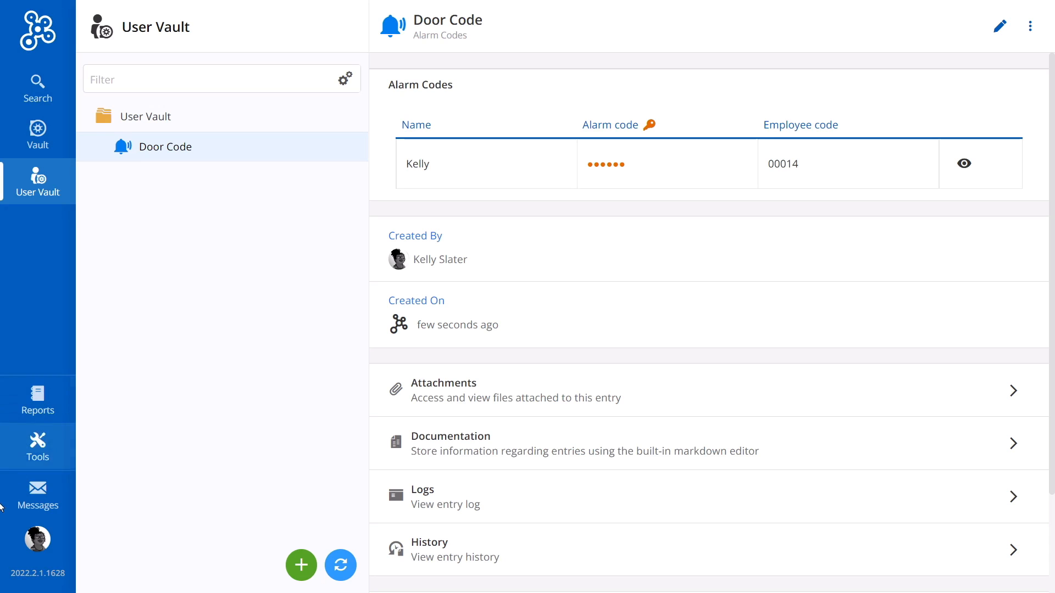
- Scroll the Password Hub download page down to the Companion Tools list with Devolutions Web Login
{"action": "left_click", "coordinate": [37, 444]}
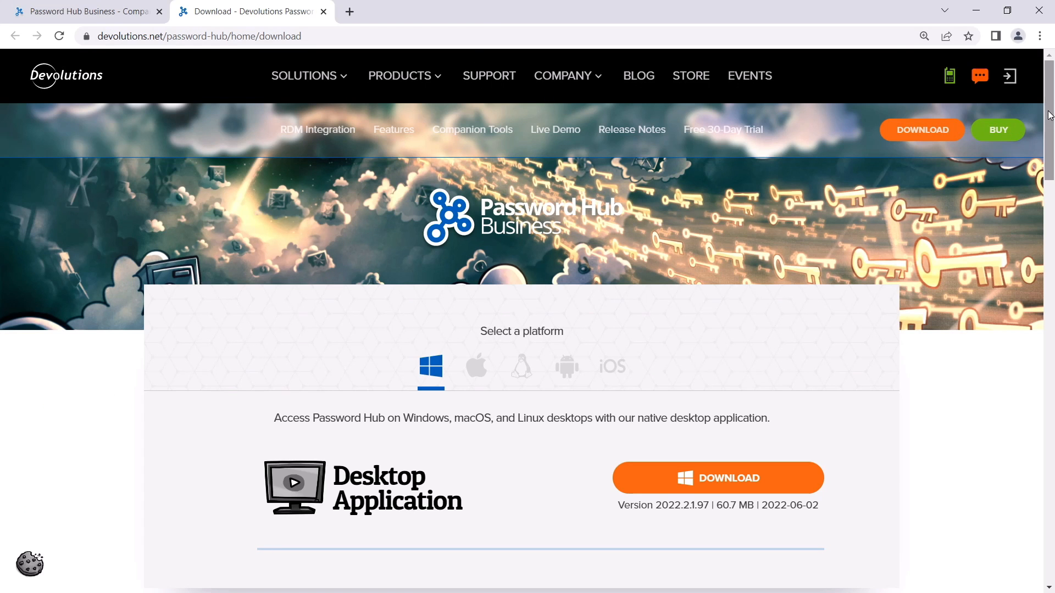
{"action": "scroll", "scroll_direction": "down", "scroll_amount": 3}
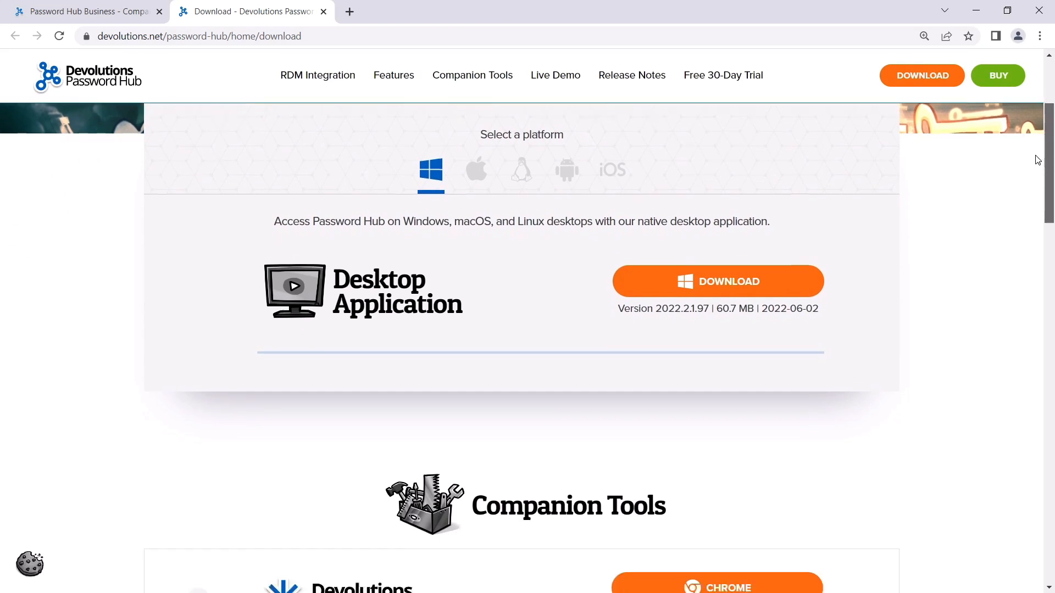
{"action": "scroll", "scroll_direction": "down", "scroll_amount": 3}
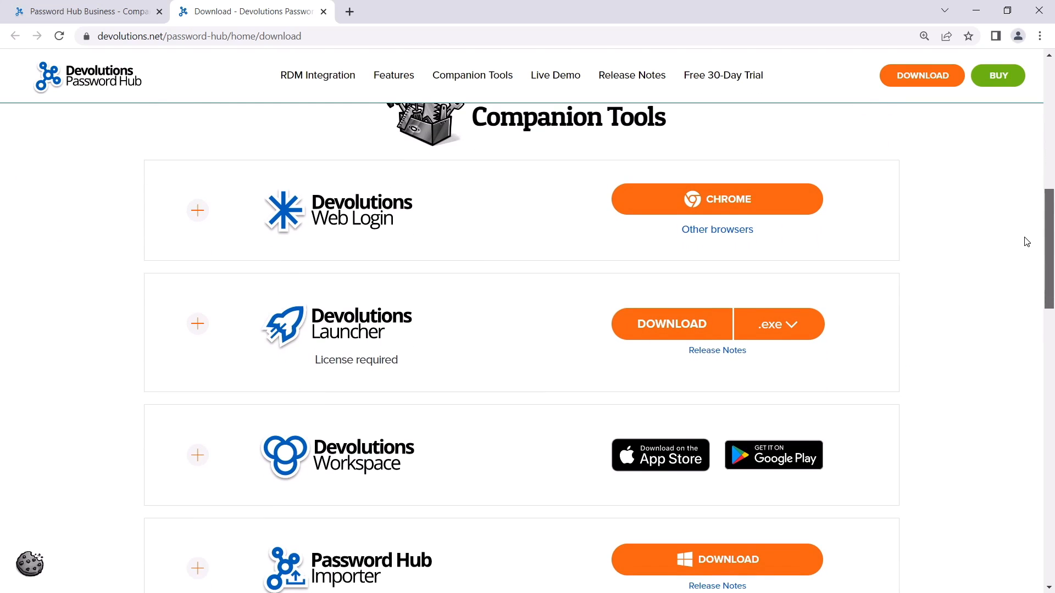
{"action": "mouse_move", "coordinate": [726, 209]}
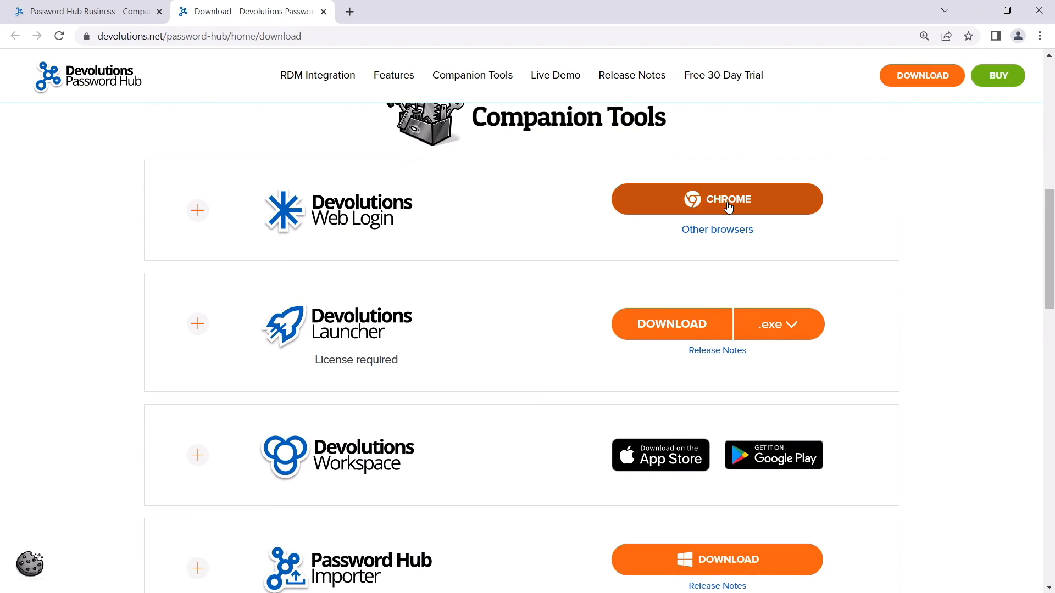
- Add Devolutions Web Login to Chrome and pin it to the browser toolbar
{"action": "left_click", "coordinate": [716, 199]}
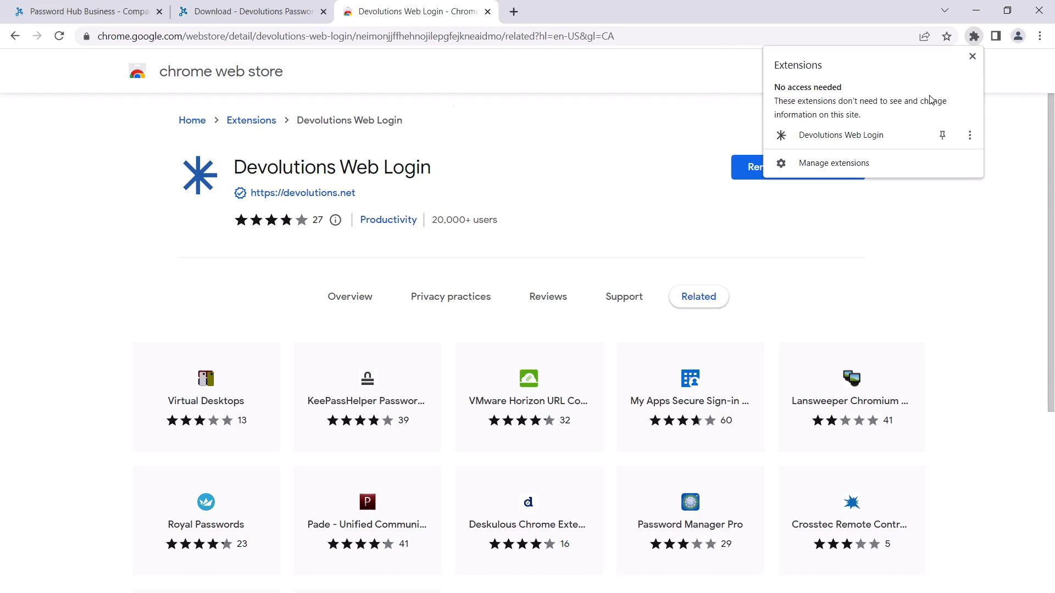
{"action": "left_click", "coordinate": [942, 135]}
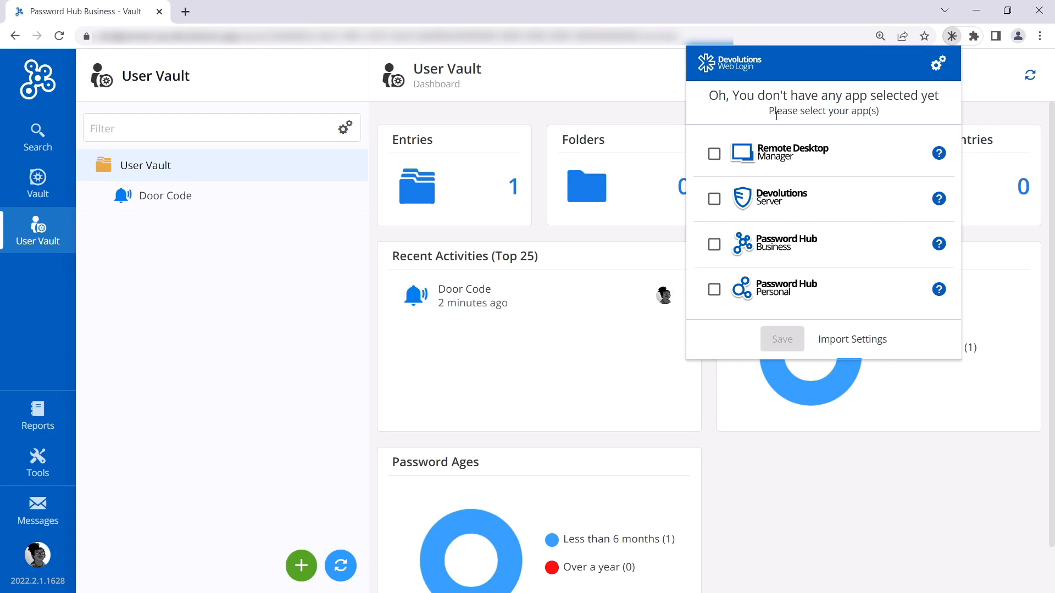
- Choose Password Hub Business as the extension's connected app and save the choice
{"action": "left_click", "coordinate": [714, 244]}
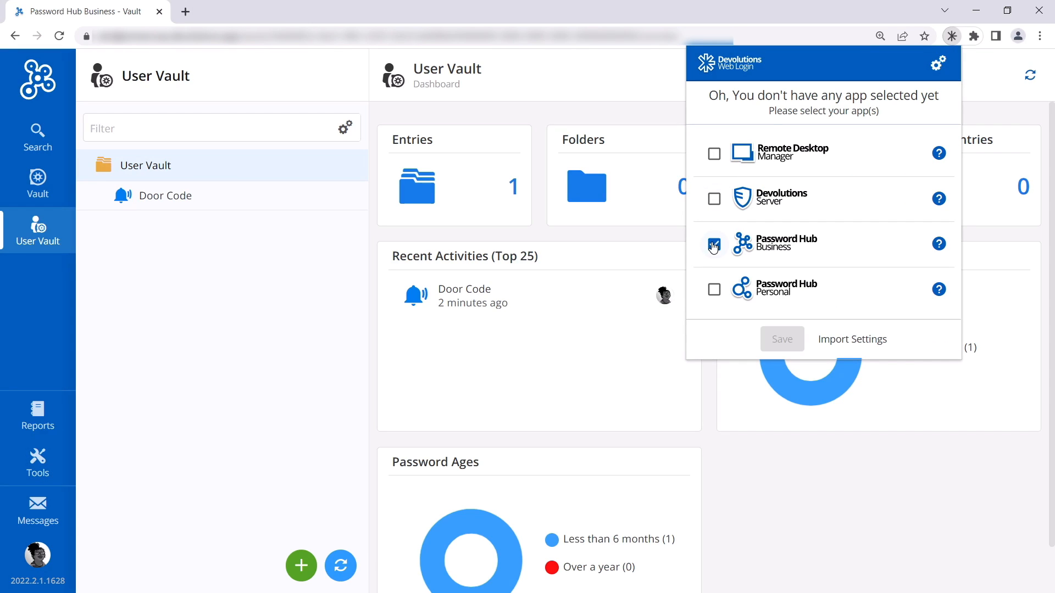
{"action": "left_click", "coordinate": [714, 244]}
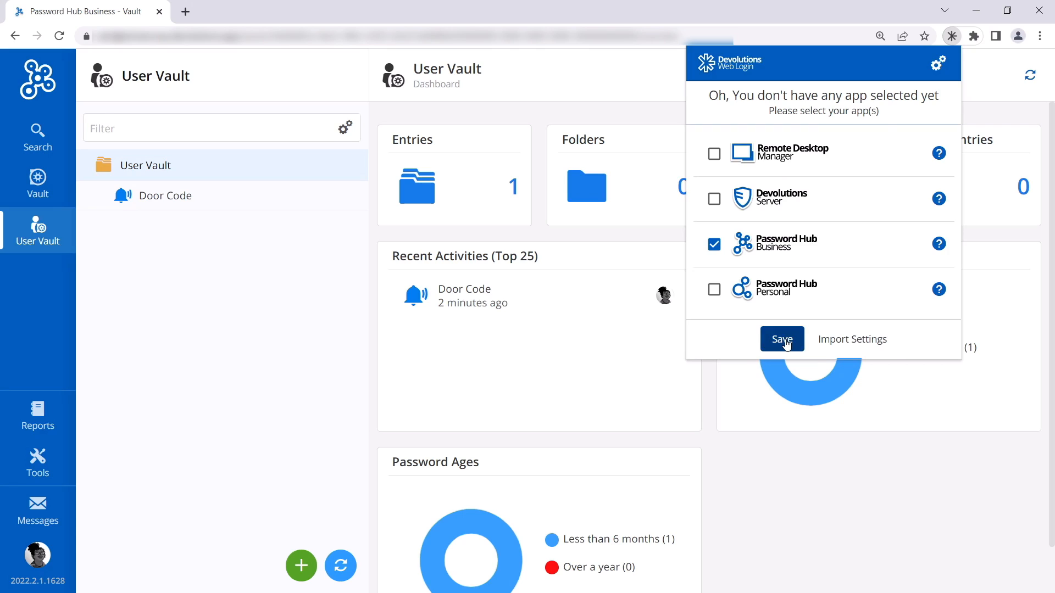
{"action": "left_click", "coordinate": [781, 339]}
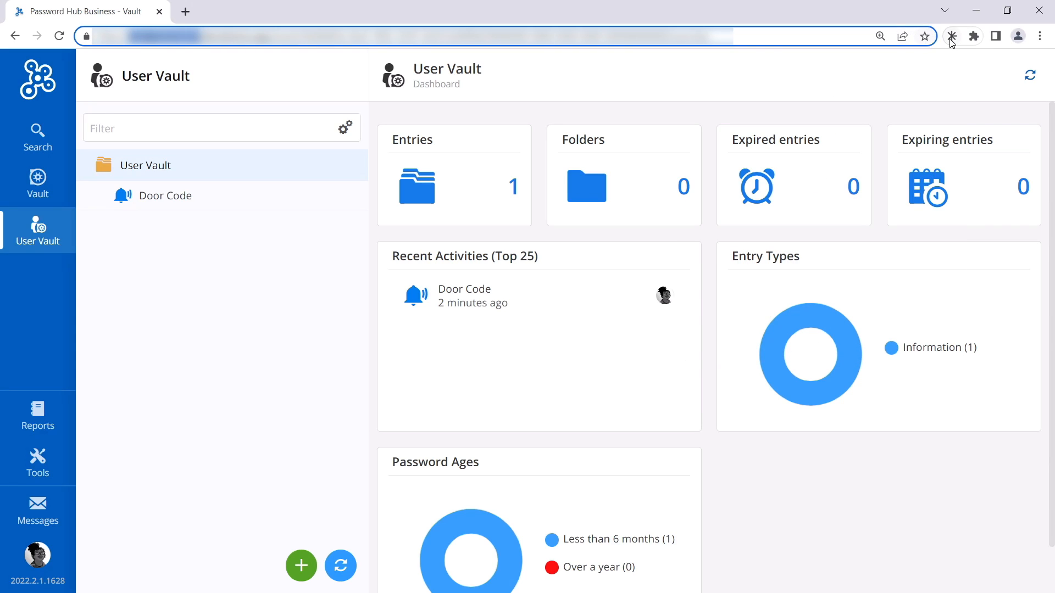
- Test the Password Hub Business server address, save it and sign in
{"action": "left_click", "coordinate": [951, 35]}
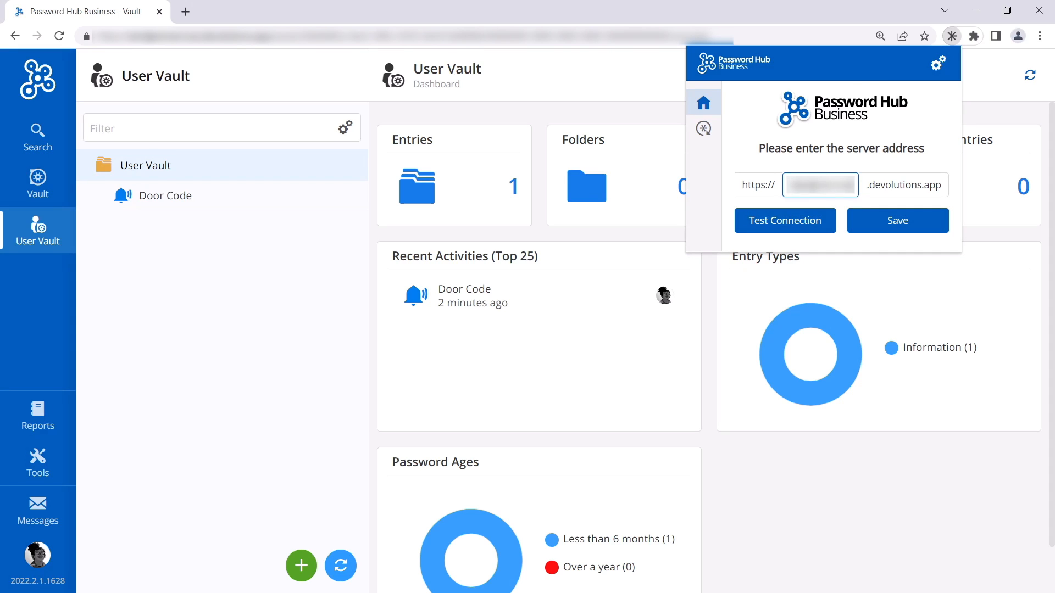
{"action": "left_click", "coordinate": [784, 220]}
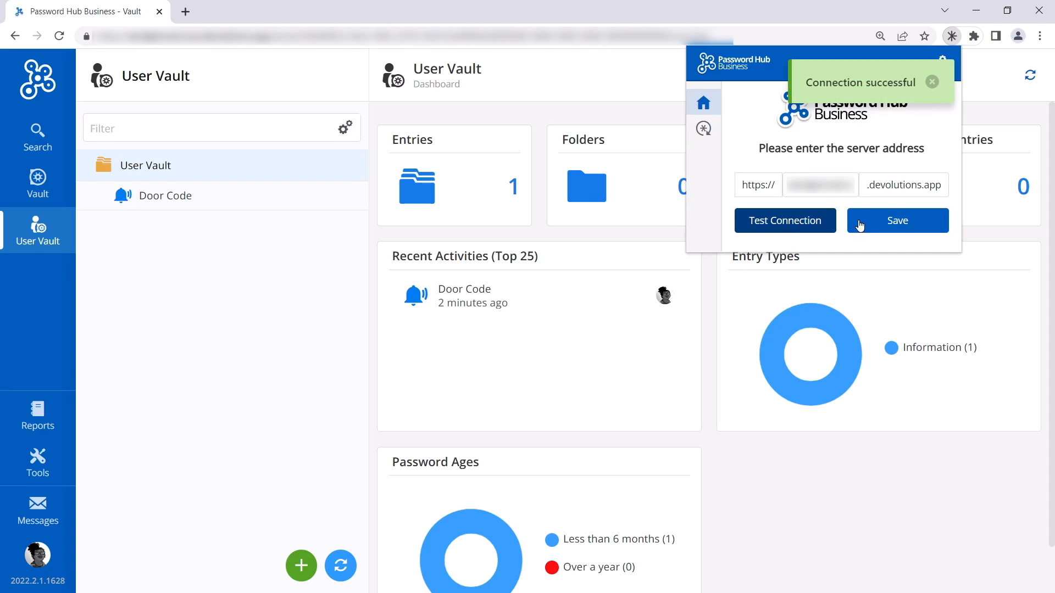
{"action": "left_click", "coordinate": [897, 219]}
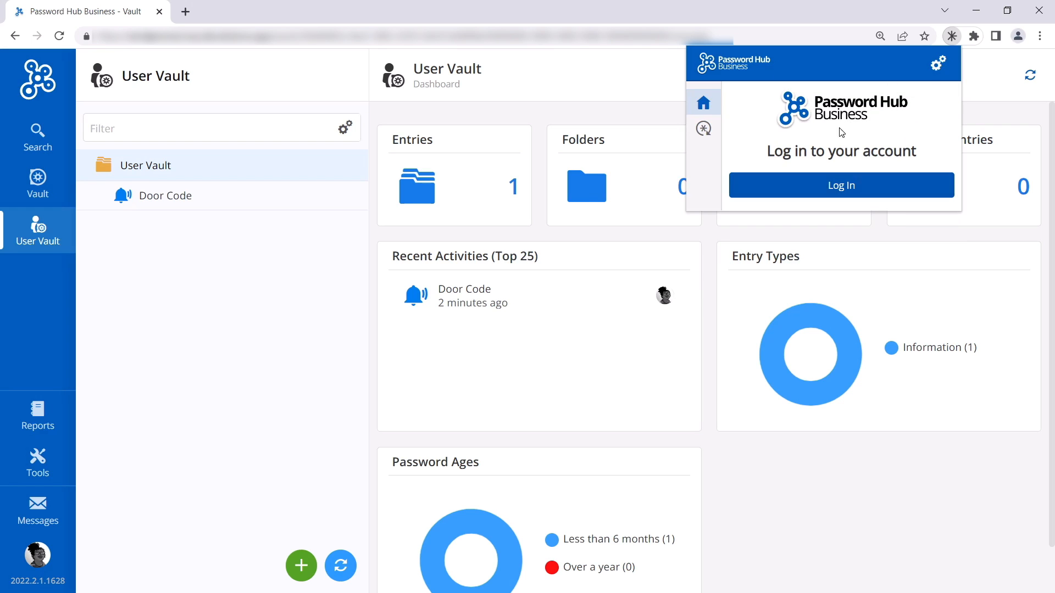
{"action": "left_click", "coordinate": [841, 185]}
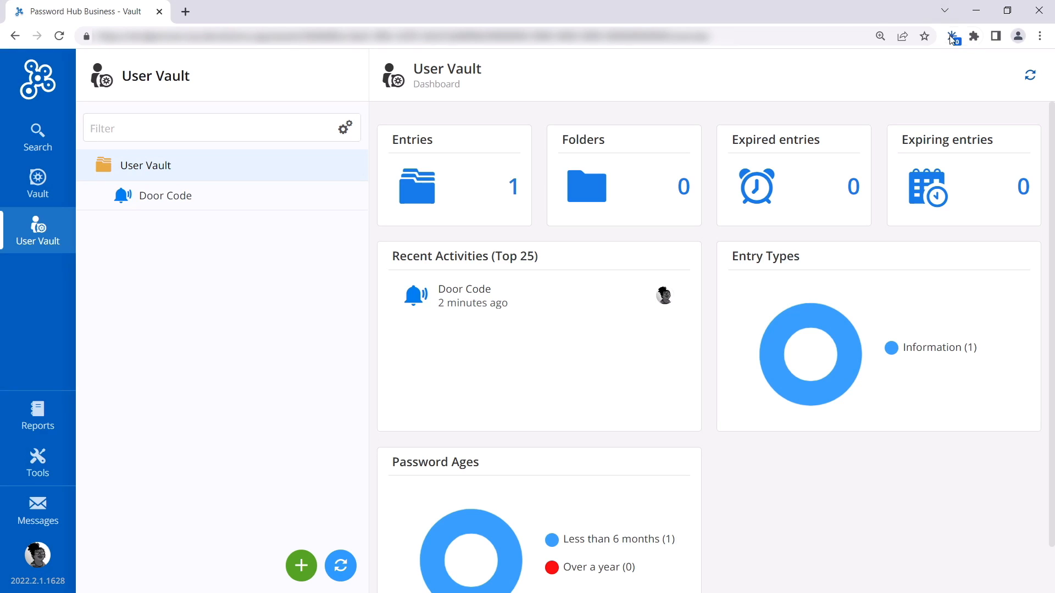
- Select all six vaults for syncing in the Vaults settings, then search the extension for 'intran'
{"action": "left_click", "coordinate": [952, 36]}
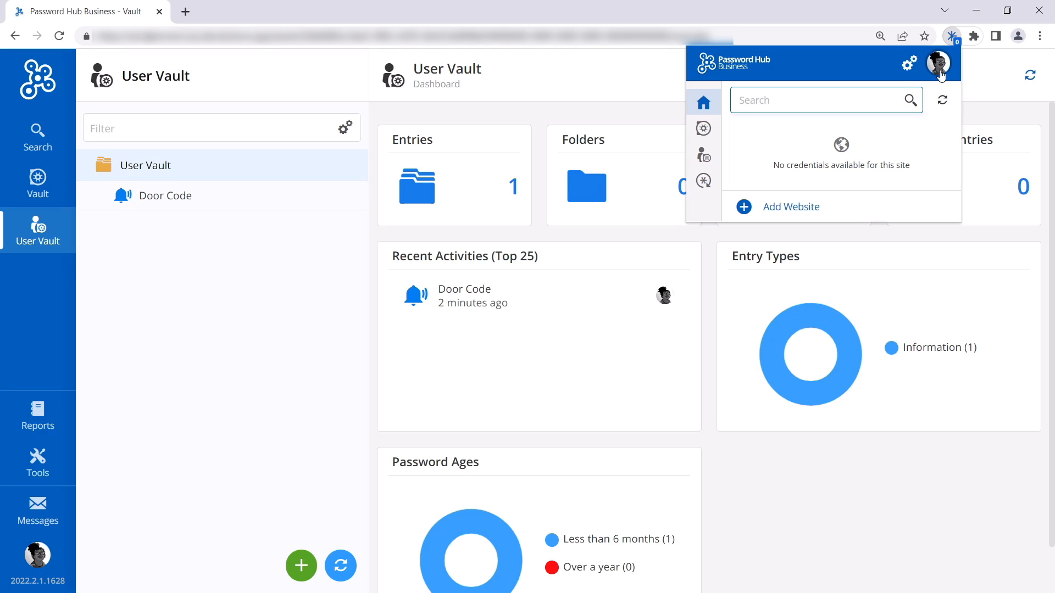
{"action": "left_click", "coordinate": [703, 129]}
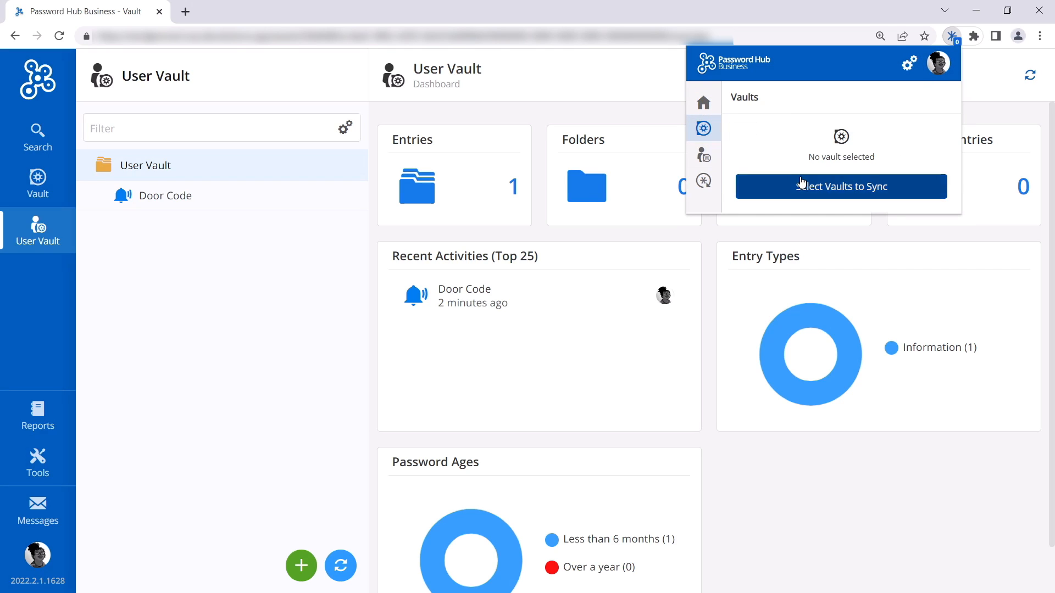
{"action": "left_click", "coordinate": [841, 186]}
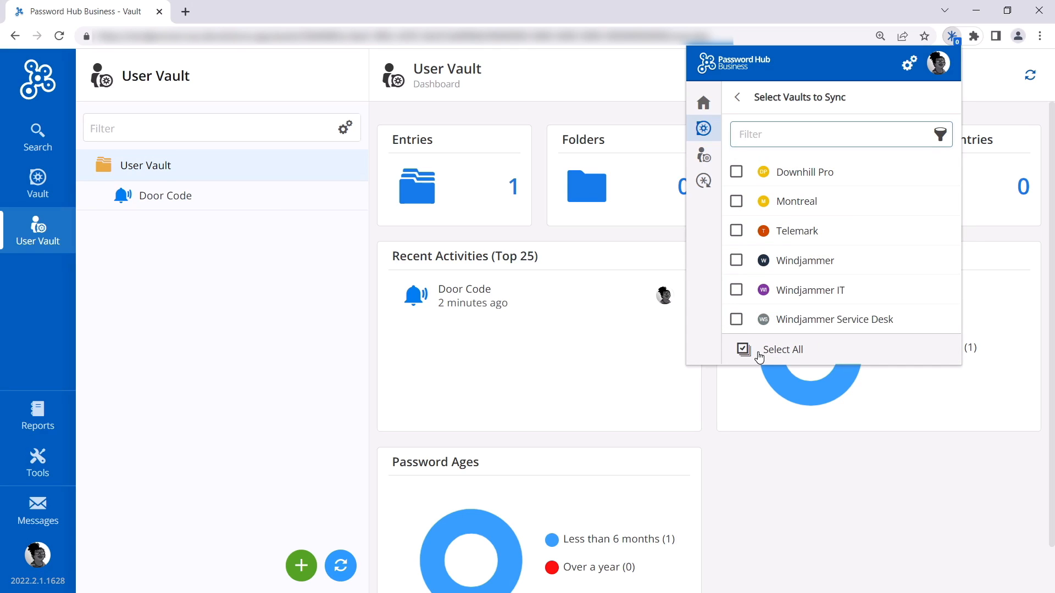
{"action": "left_click", "coordinate": [743, 348]}
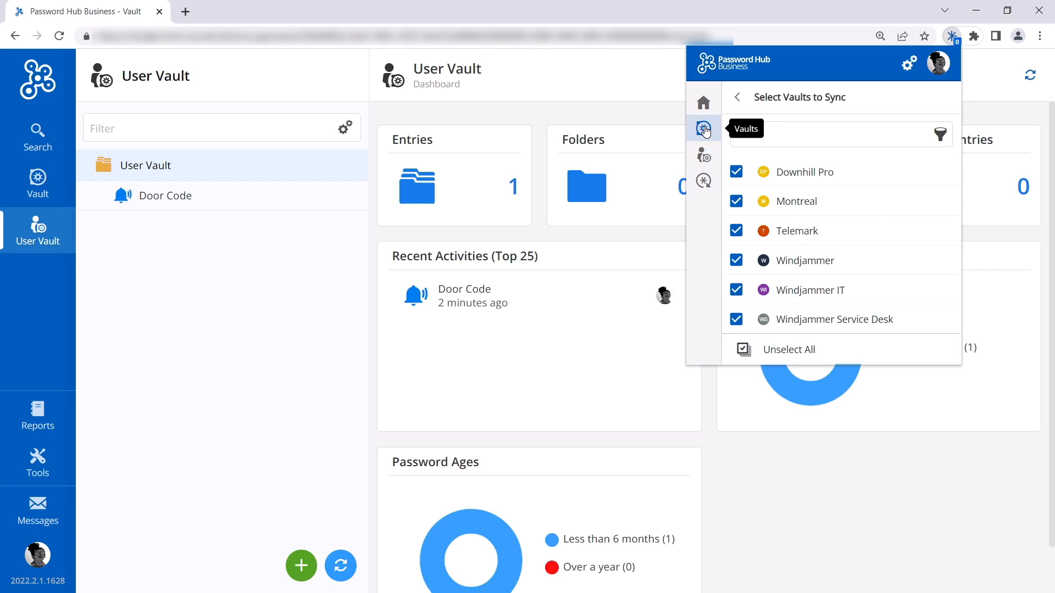
{"action": "type", "text": "intranet"}
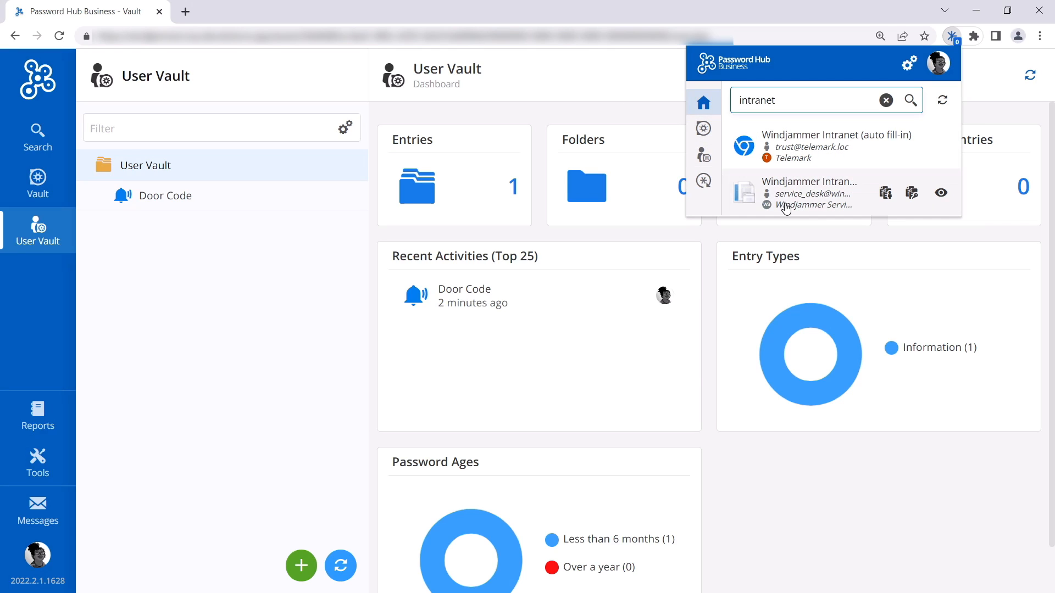
{"action": "mouse_move", "coordinate": [777, 156]}
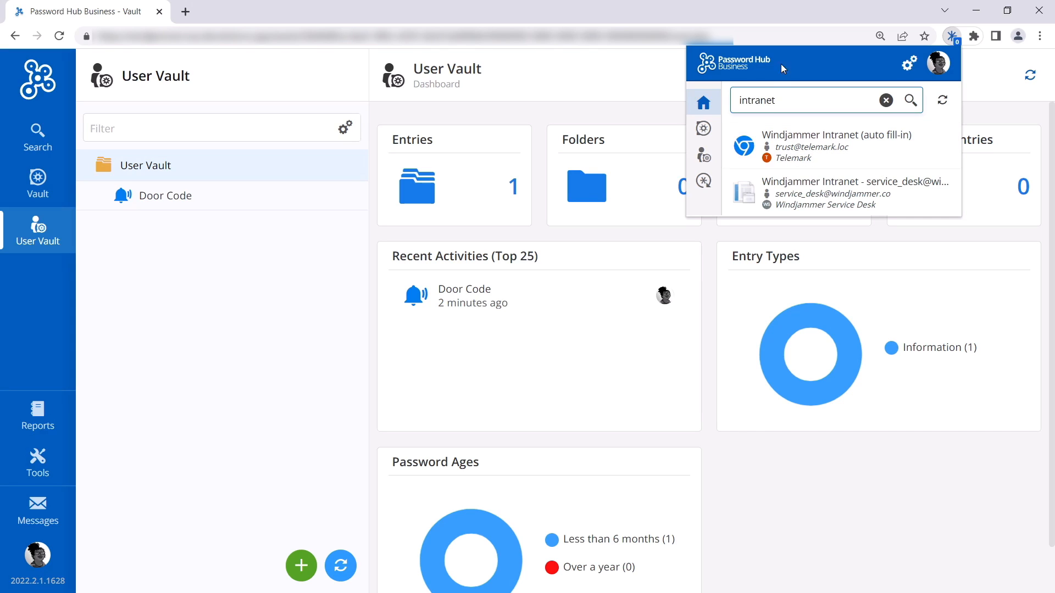
- Close the extension's intranet search results and start a new browser tab
{"action": "left_click", "coordinate": [178, 202]}
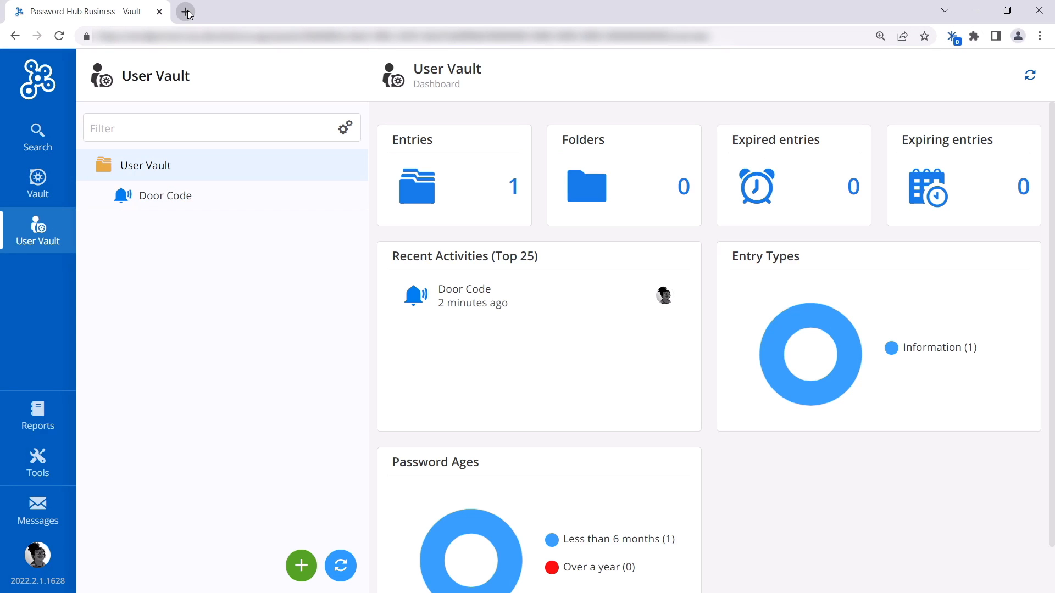
{"action": "left_click", "coordinate": [187, 11]}
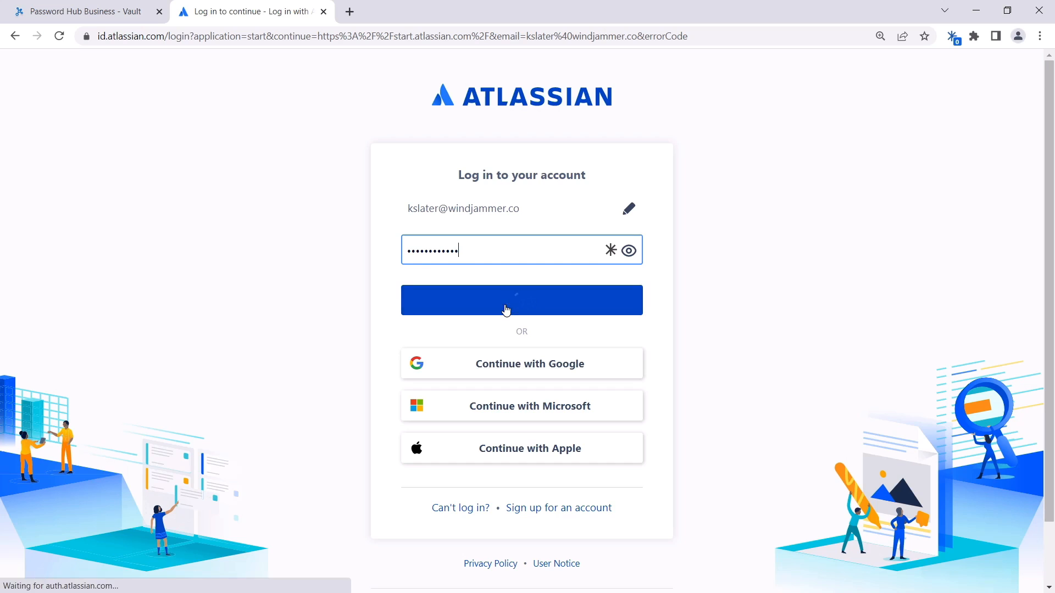
- Sign in to Atlassian and save the login to the User vault from the Add Website dialog
{"action": "left_click", "coordinate": [521, 300]}
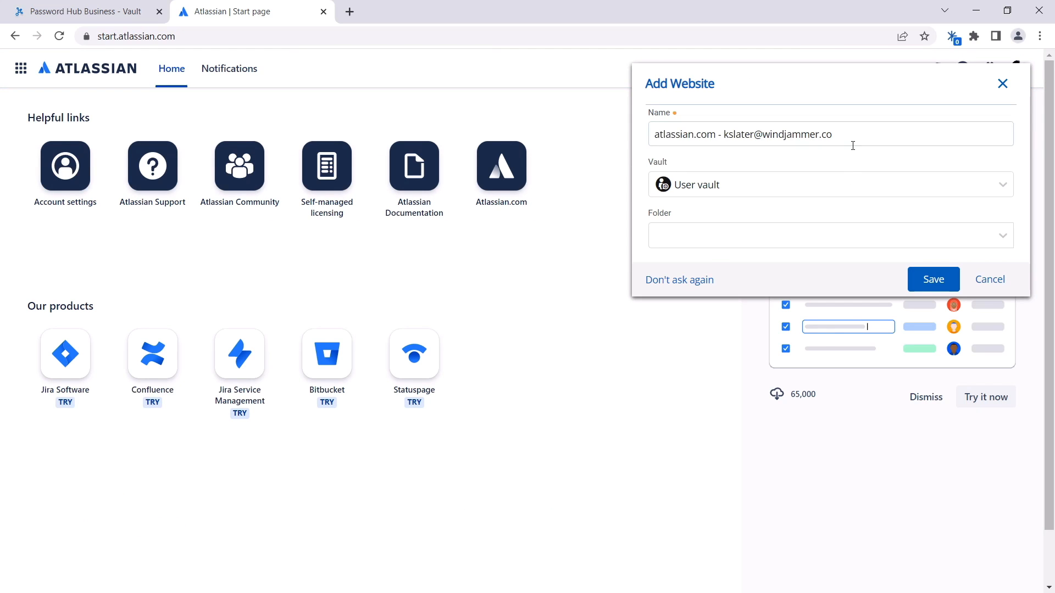
{"action": "left_click", "coordinate": [829, 185]}
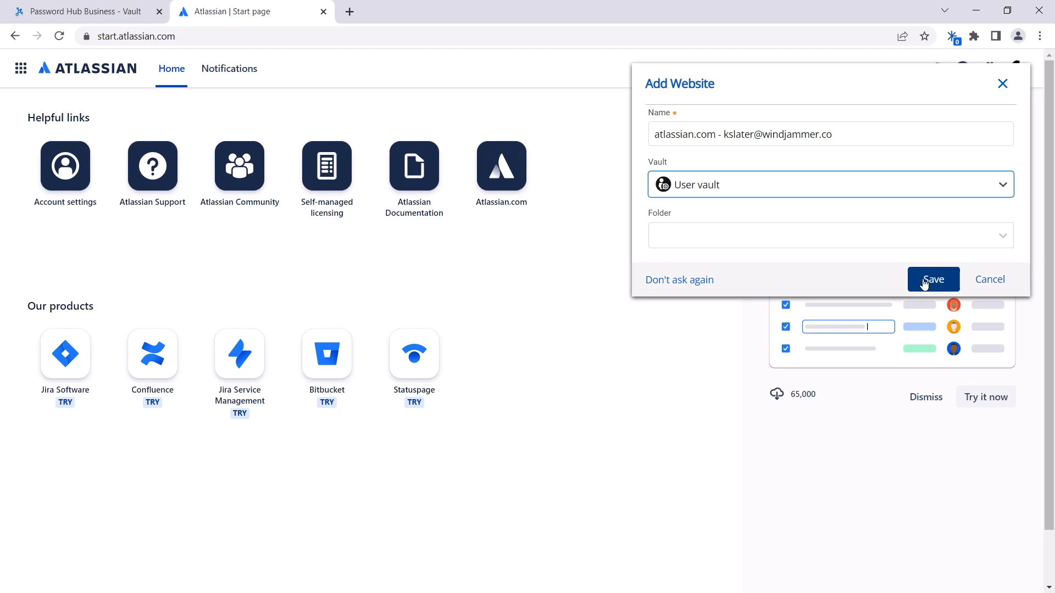
{"action": "left_click", "coordinate": [933, 279]}
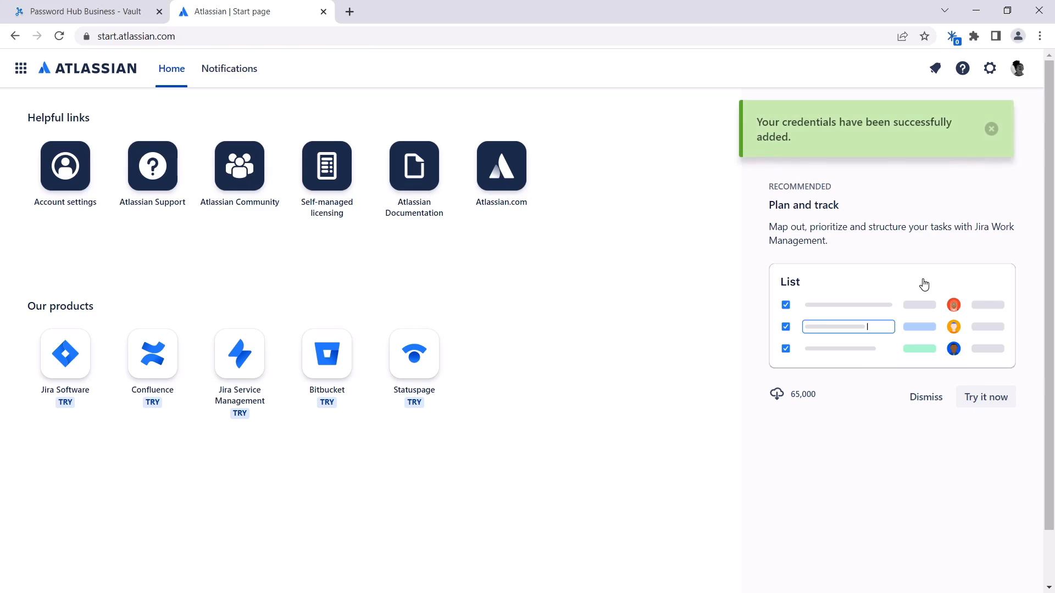
- Check the new entry in the Password Hub tab and return to the Atlassian tab
{"action": "left_click", "coordinate": [81, 11]}
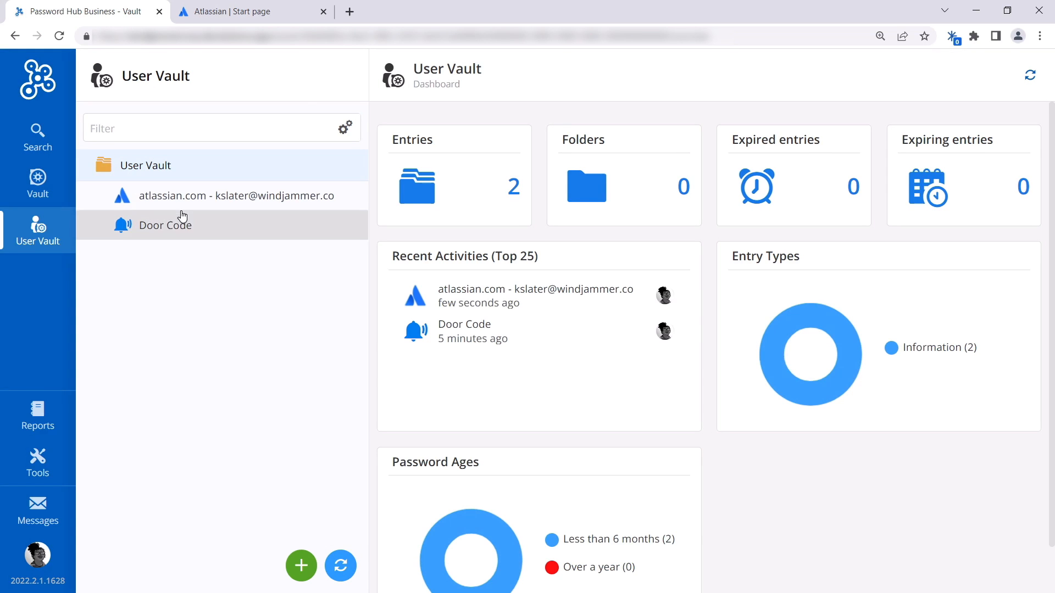
{"action": "left_click", "coordinate": [252, 11]}
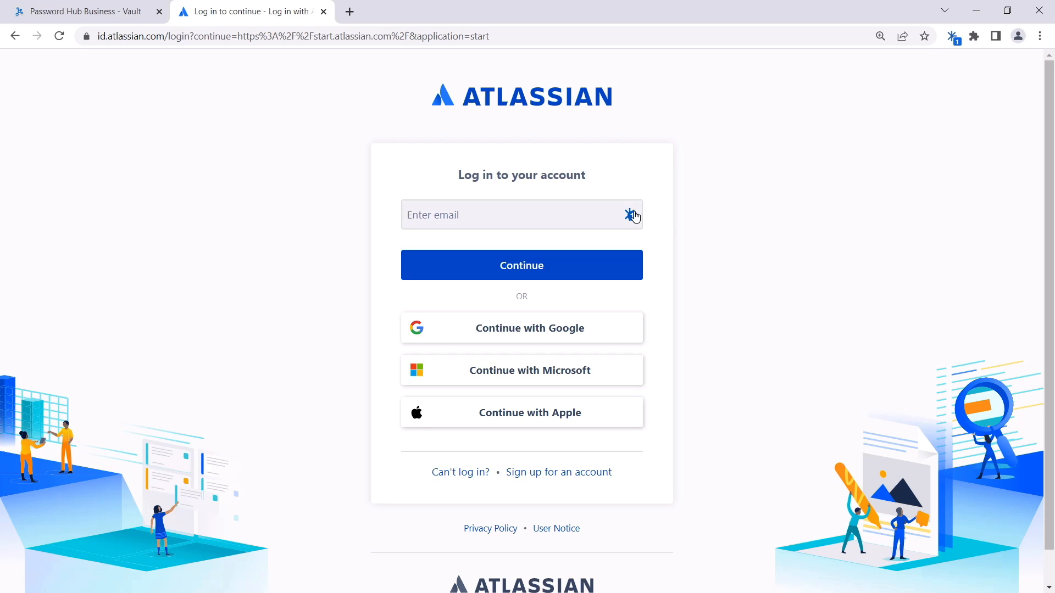
- Fill the Atlassian email field from the saved atlassian.com User vault login
{"action": "left_click", "coordinate": [631, 214]}
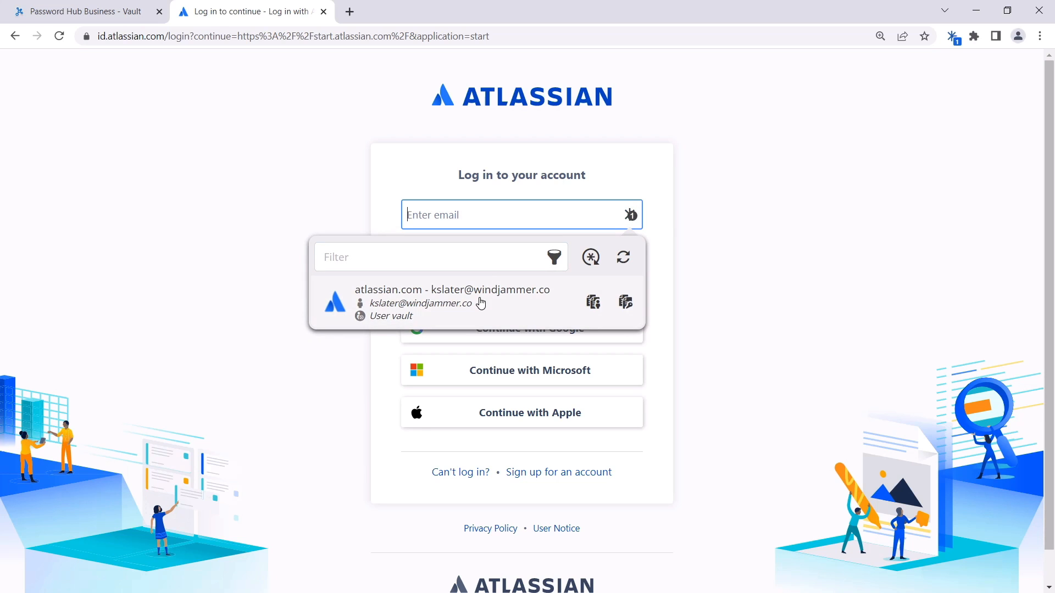
{"action": "left_click", "coordinate": [952, 36]}
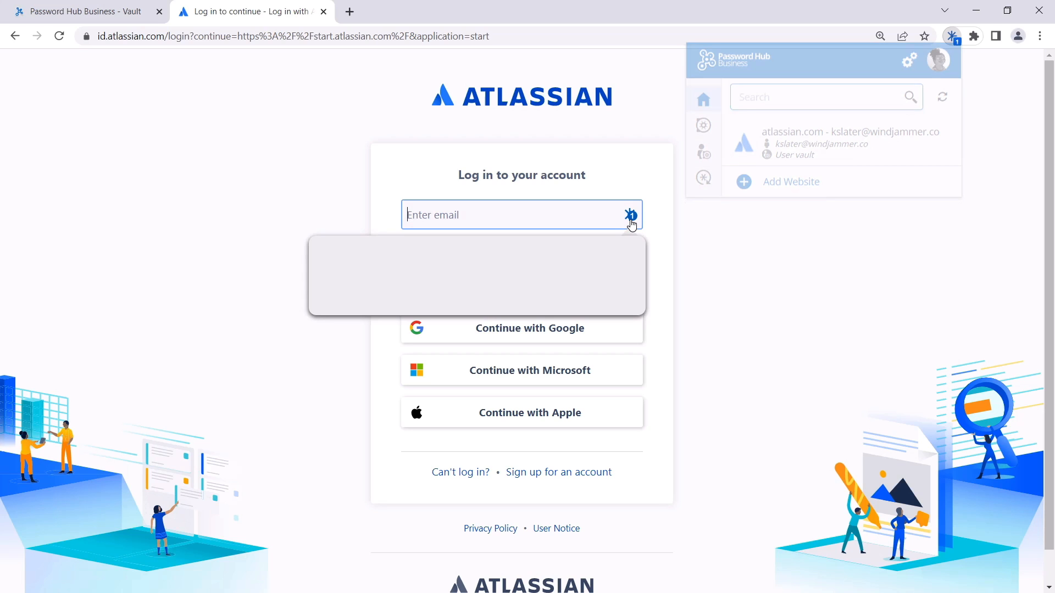
{"action": "left_click", "coordinate": [631, 214]}
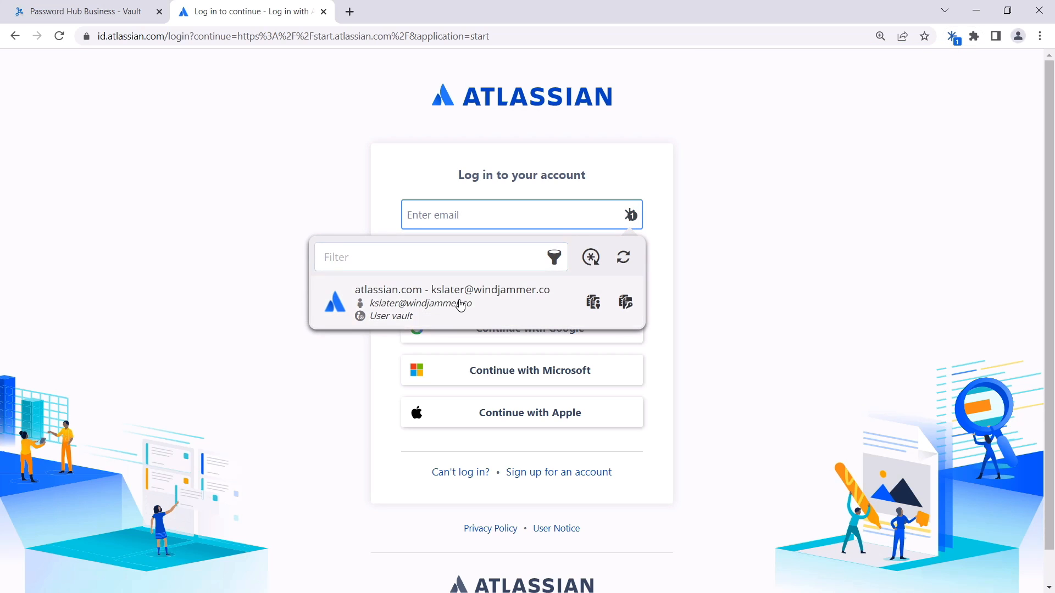
{"action": "left_click", "coordinate": [451, 303]}
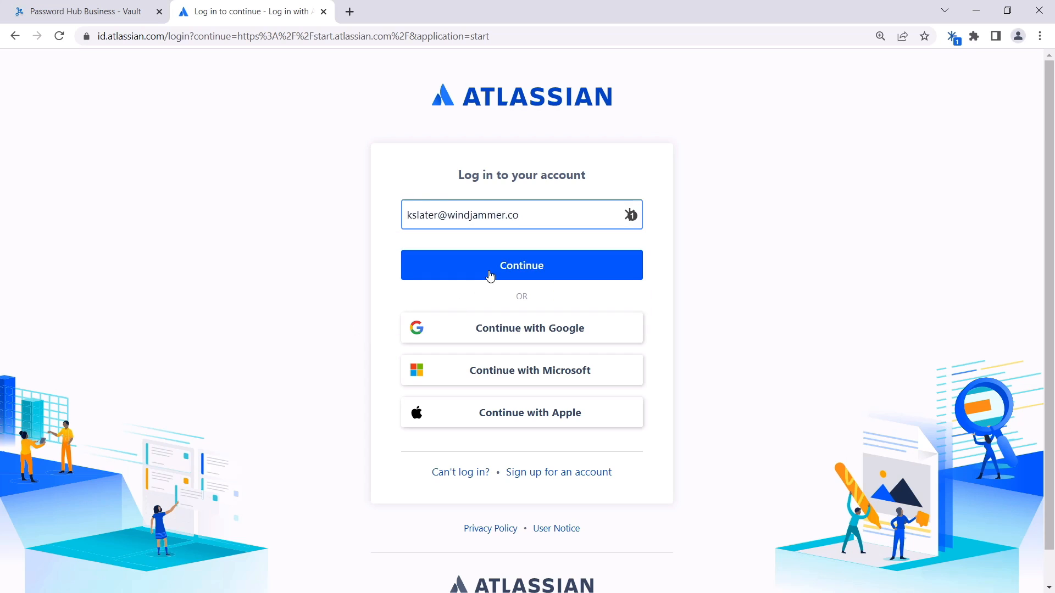
- Continue to the password step and log in with the autofilled password
{"action": "left_click", "coordinate": [521, 265]}
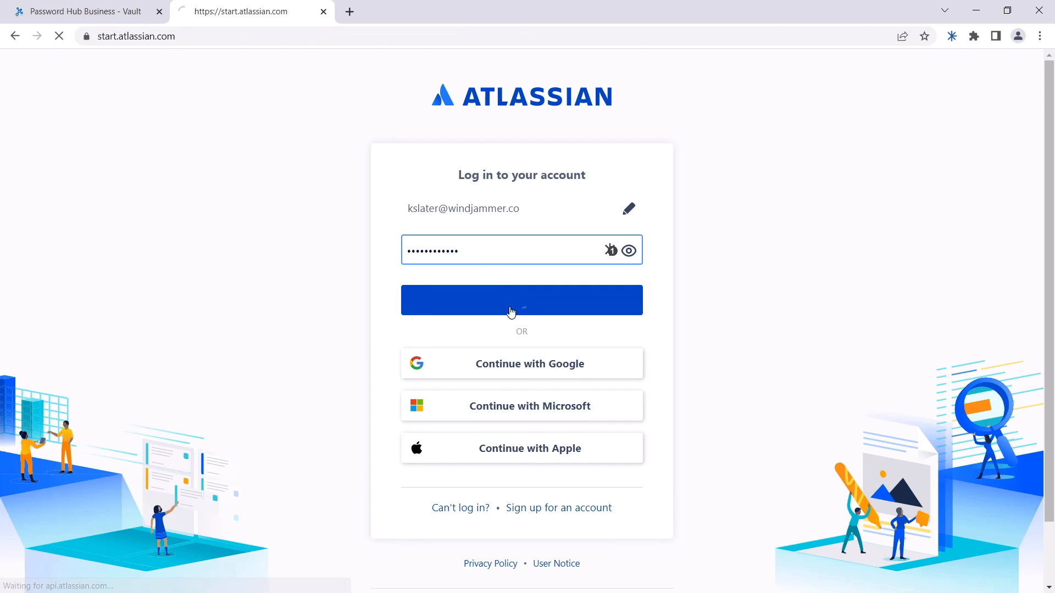
{"action": "left_click", "coordinate": [521, 300]}
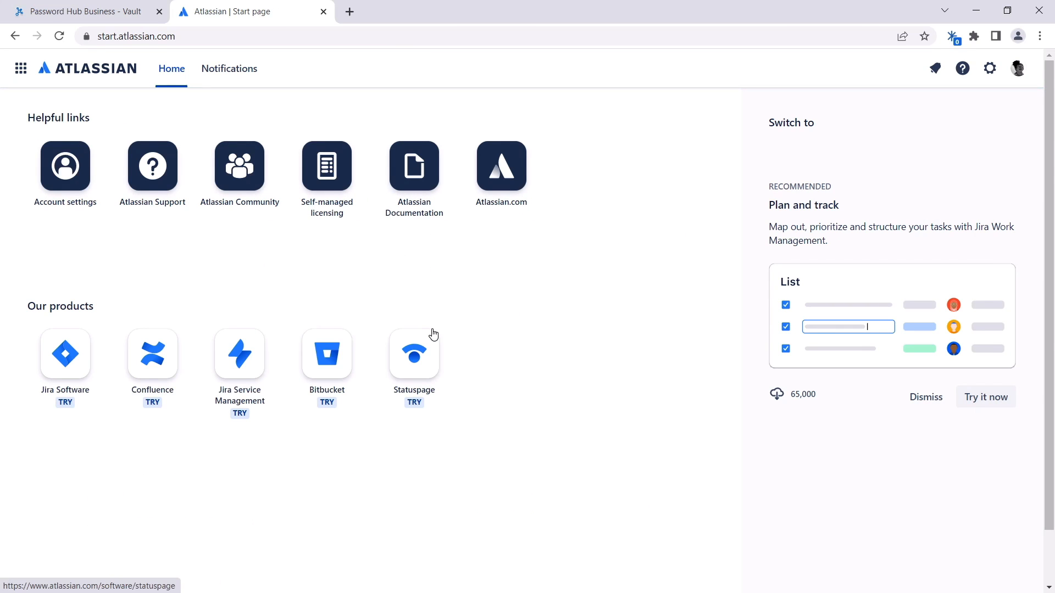
{"action": "mouse_move", "coordinate": [448, 307]}
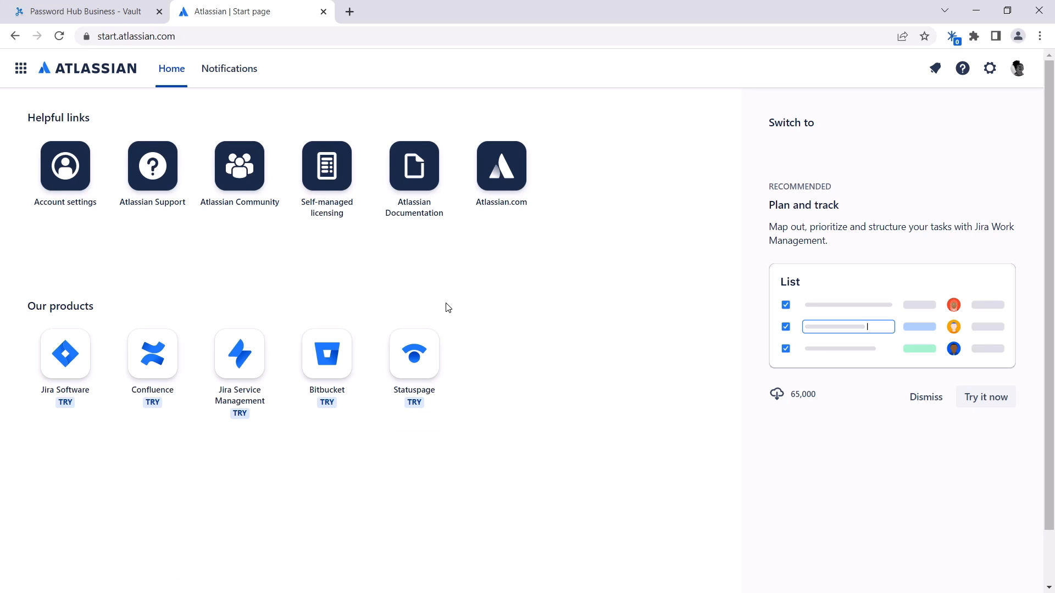
- Return to the Password Hub Business tab showing the saved atlassian.com User Vault entry
{"action": "left_click", "coordinate": [80, 11]}
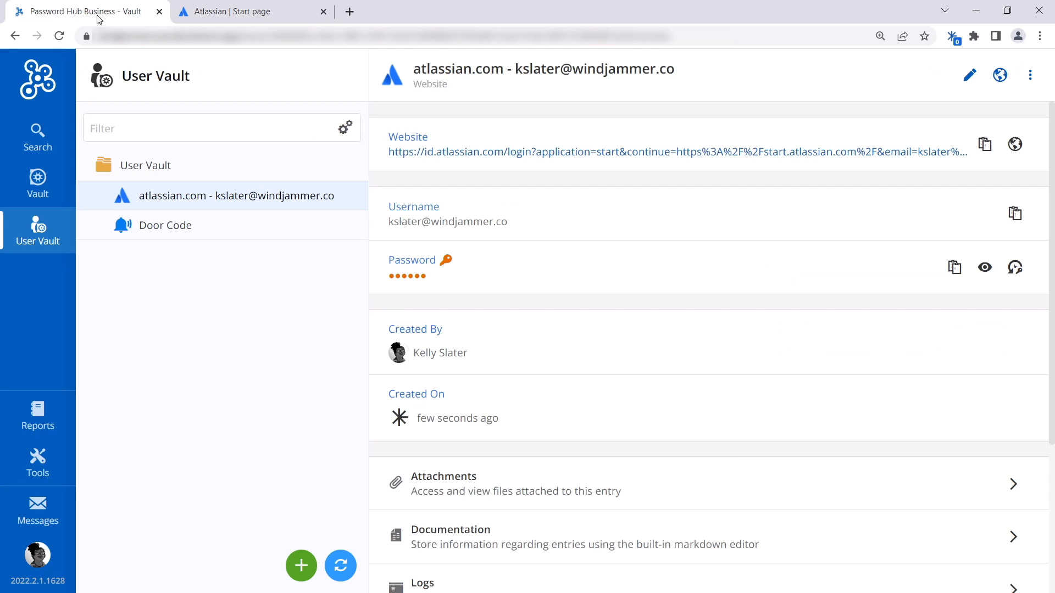
{"action": "mouse_move", "coordinate": [888, 74]}
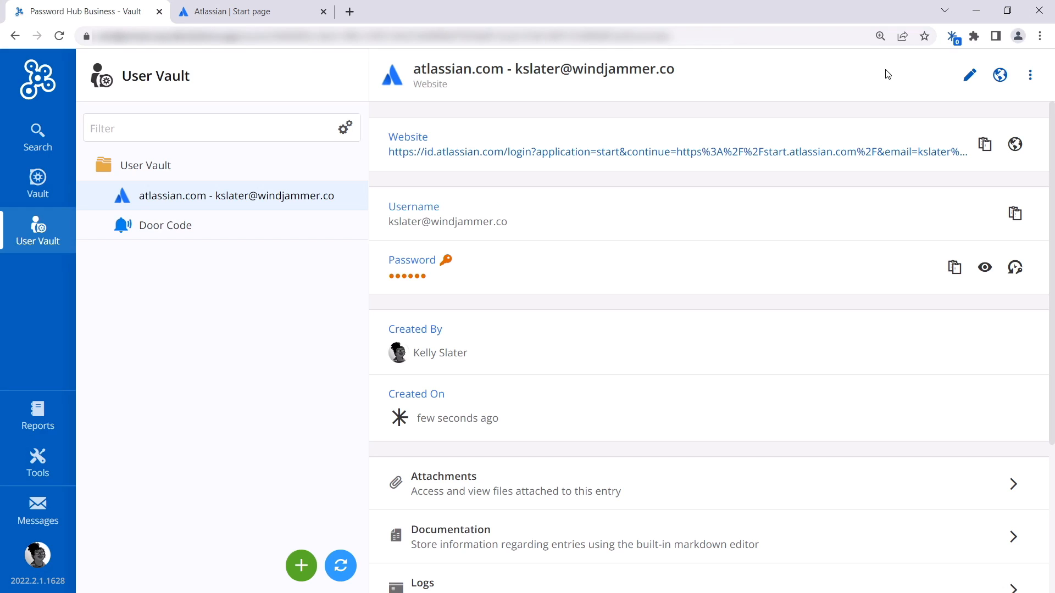
{"action": "mouse_move", "coordinate": [194, 166]}
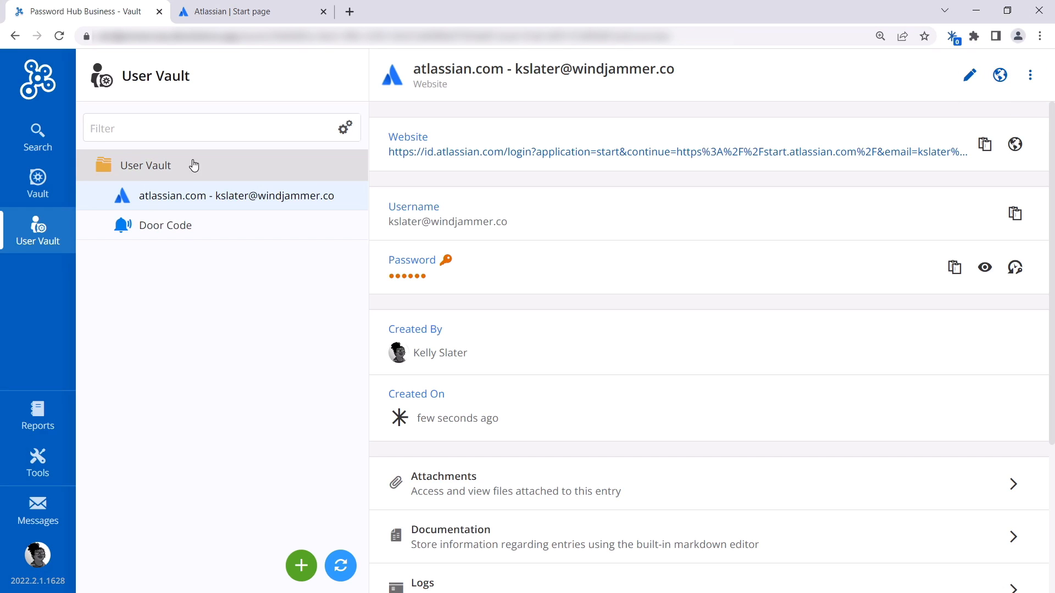